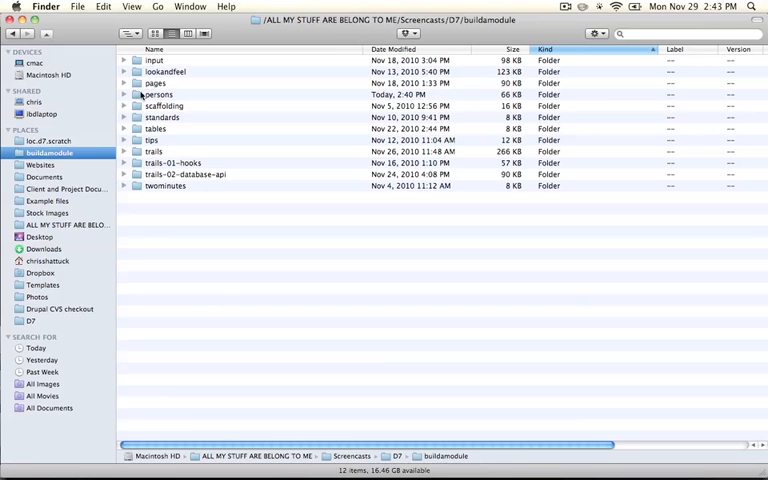
Select the persons folder, then browse to the loc.d7.scratch site with sites/all/modules expanded
click(156, 94)
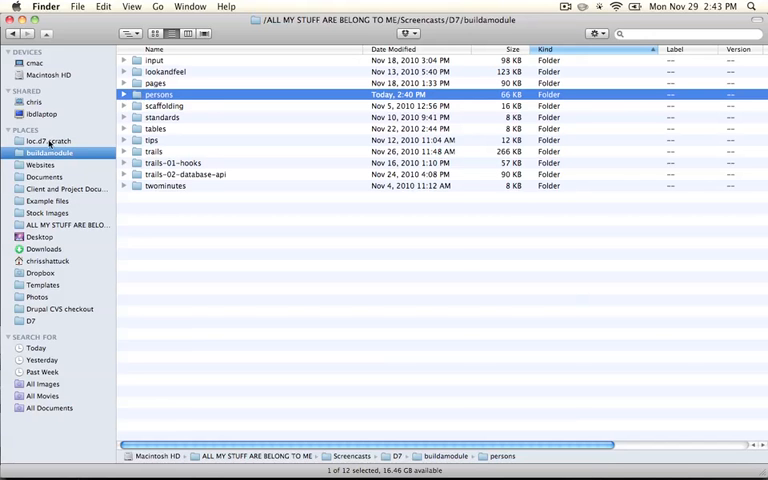
click(48, 140)
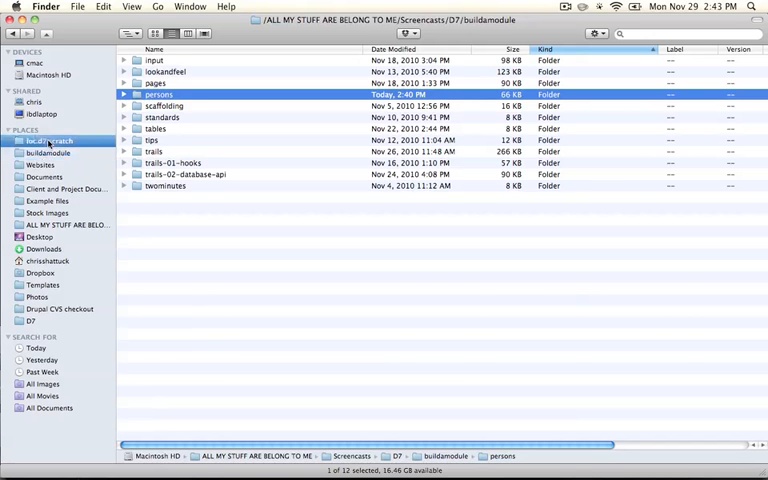
click(48, 140)
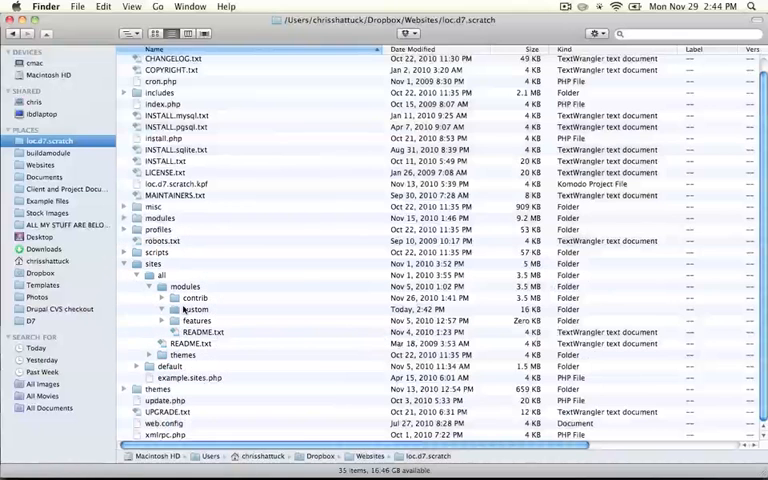
Place the persons folder in sites/all/modules/custom and open persons.module in Komodo
click(196, 308)
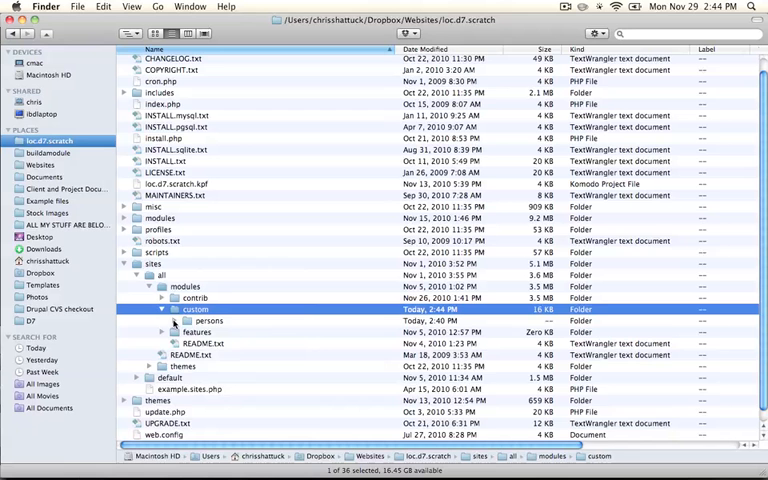
click(162, 320)
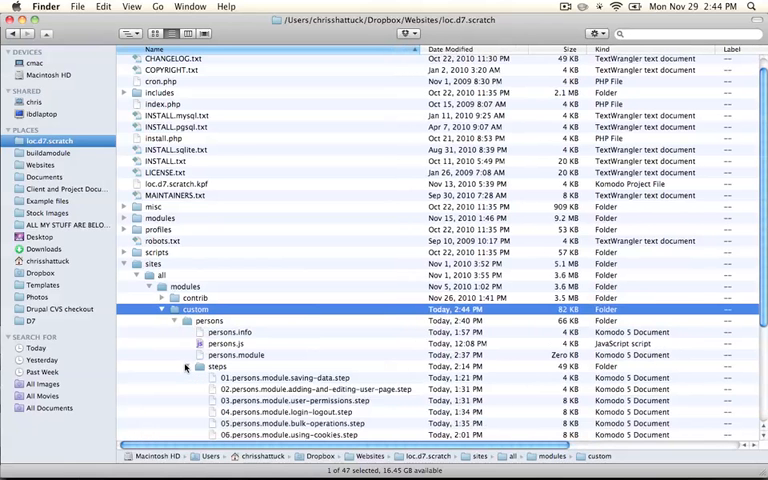
scroll(down, 3)
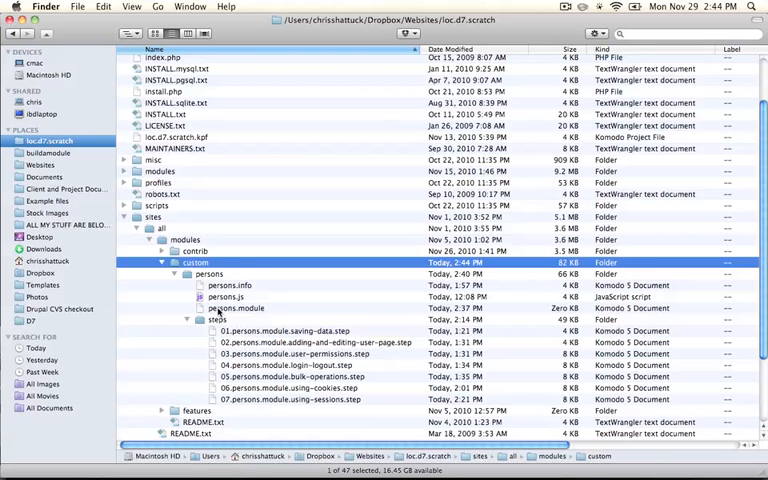
click(236, 308)
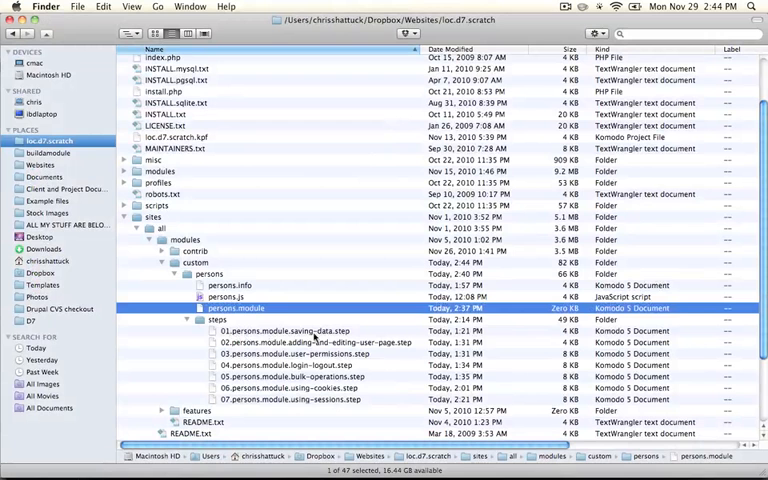
double_click(236, 308)
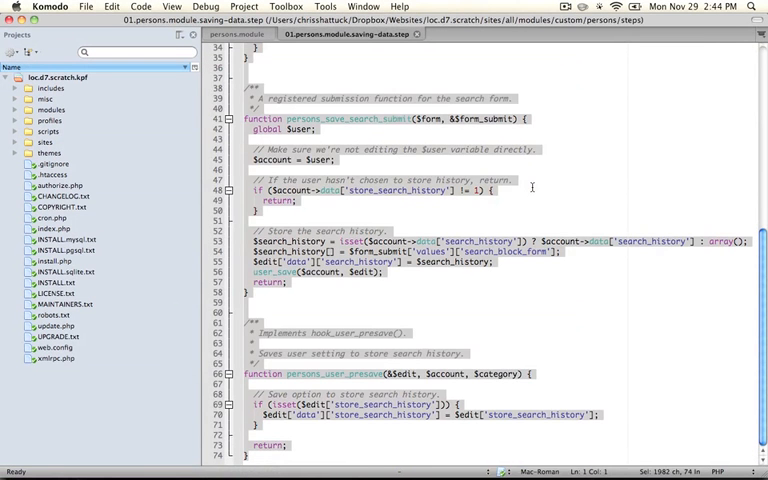
Focus the Komodo editor before switching to Firefox for the loc.d7.scratch/user/1 page
click(234, 34)
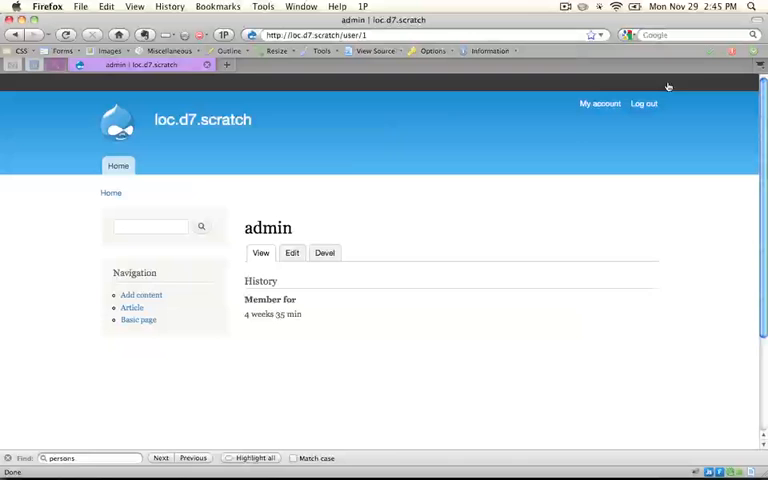
Reload the admin user page, view its Edit form, then return to persons.module in Komodo
click(292, 252)
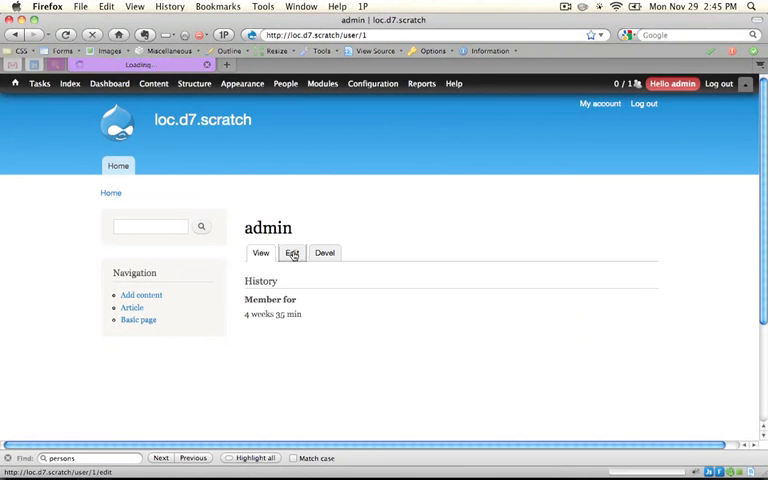
click(292, 252)
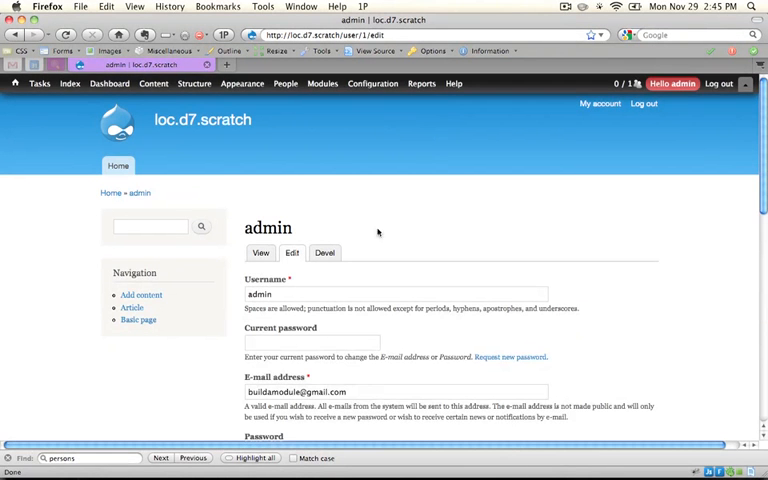
scroll(down, 3)
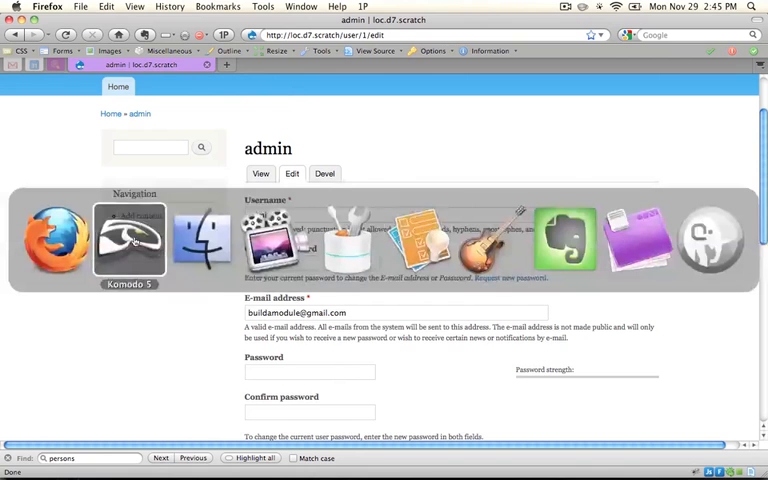
click(128, 236)
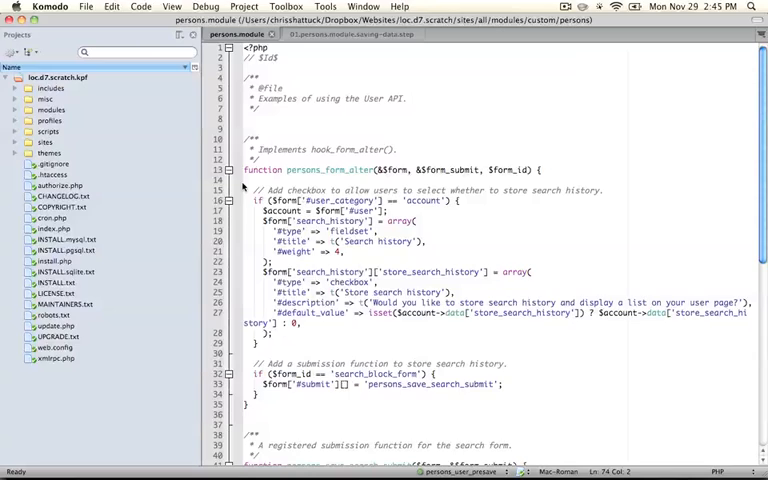